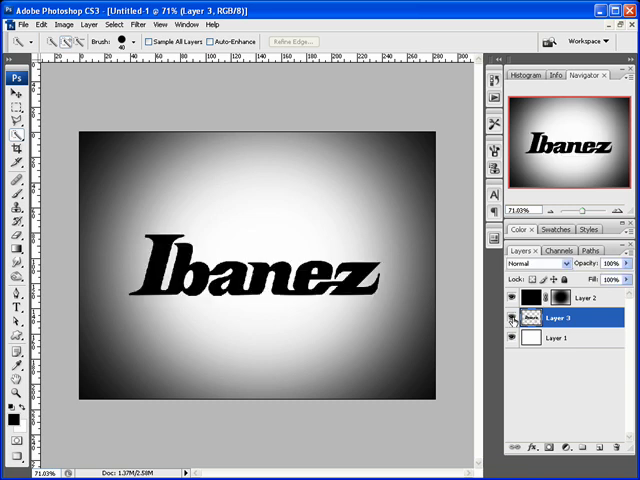
mouse_move(508, 318)
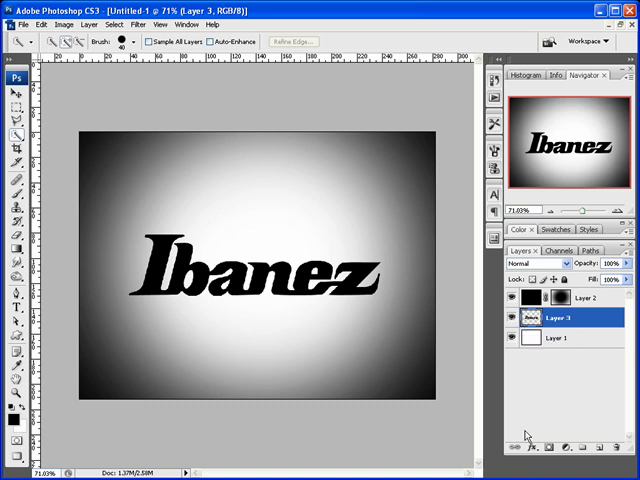
Apply an outside stroke in white (255,255,255) to the logo layer via Layer Style.
click(524, 454)
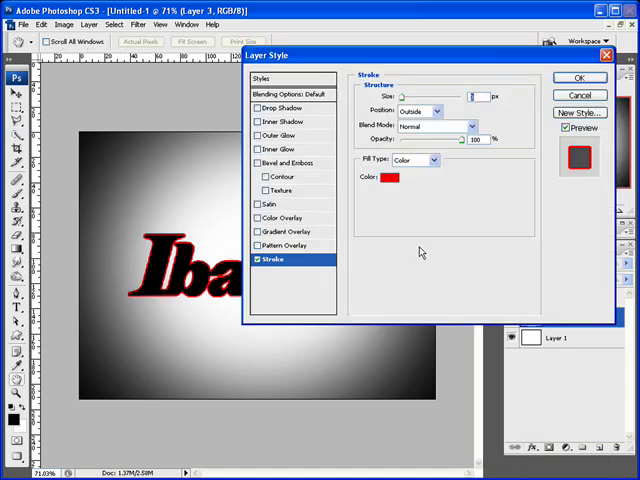
click(388, 180)
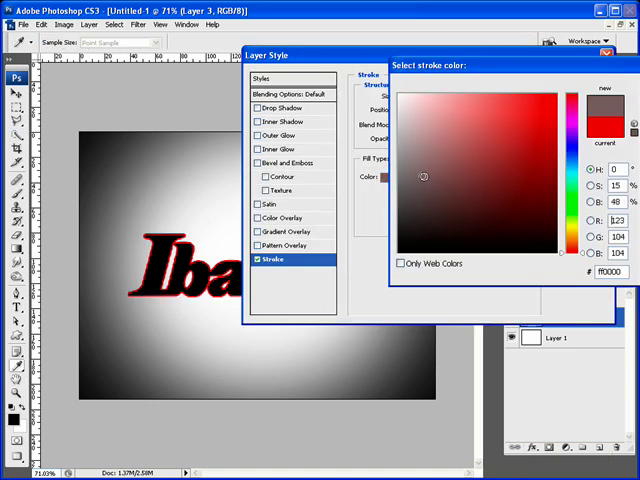
click(412, 160)
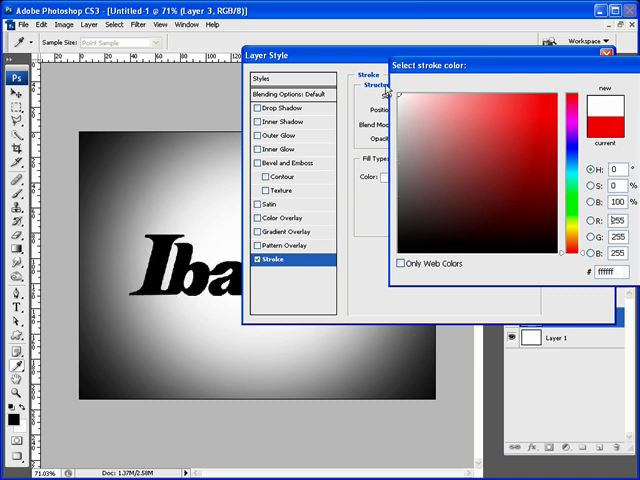
click(574, 78)
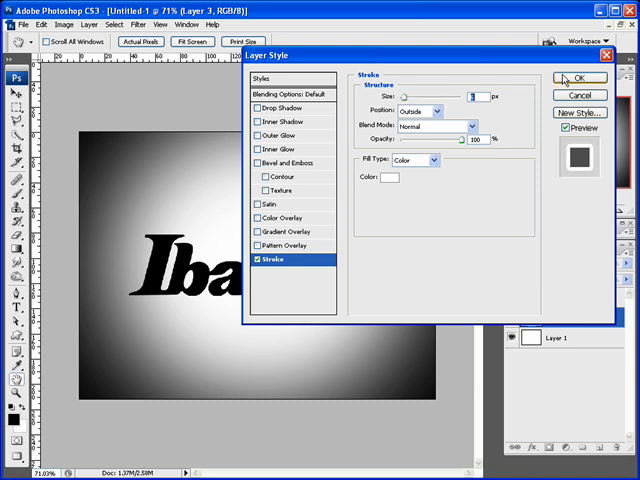
click(580, 78)
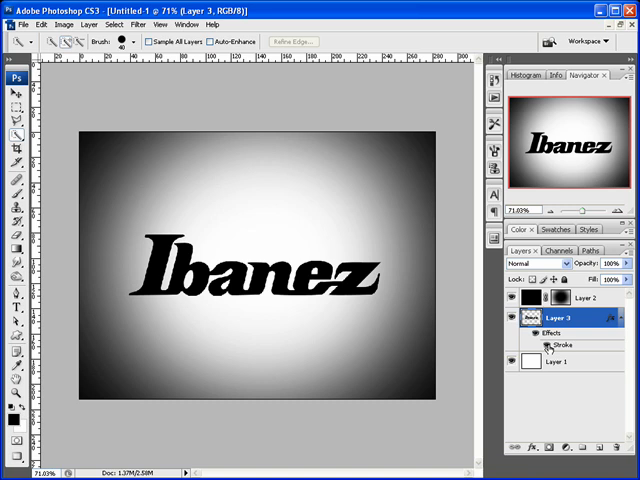
mouse_move(558, 326)
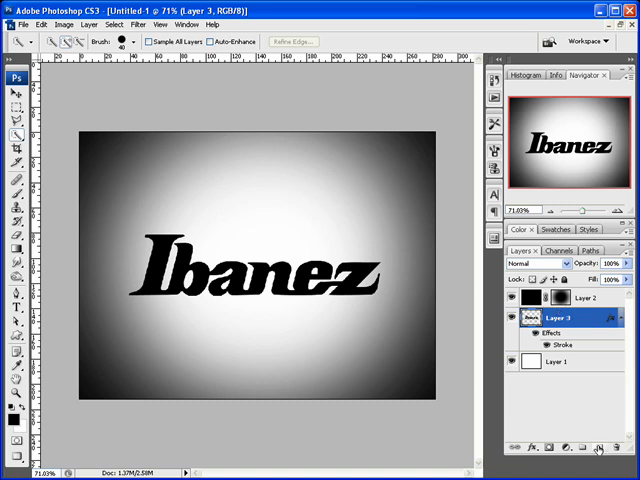
Merge Layer 3 down into a new empty layer so the white stroke becomes pixels.
click(594, 452)
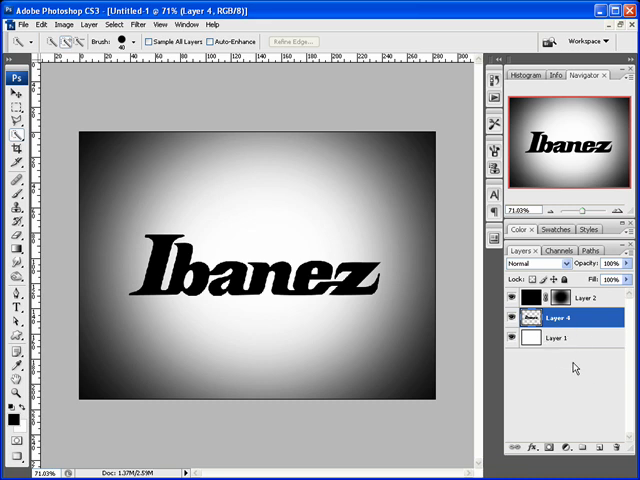
Apply a 3 px black outside stroke to Layer 4 via Layer Style.
click(528, 456)
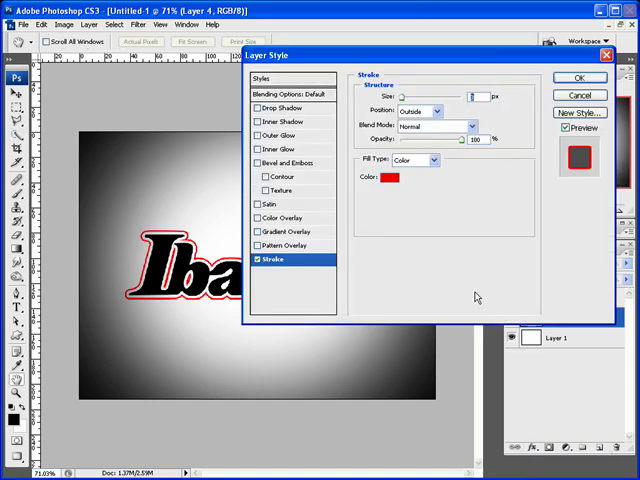
click(390, 178)
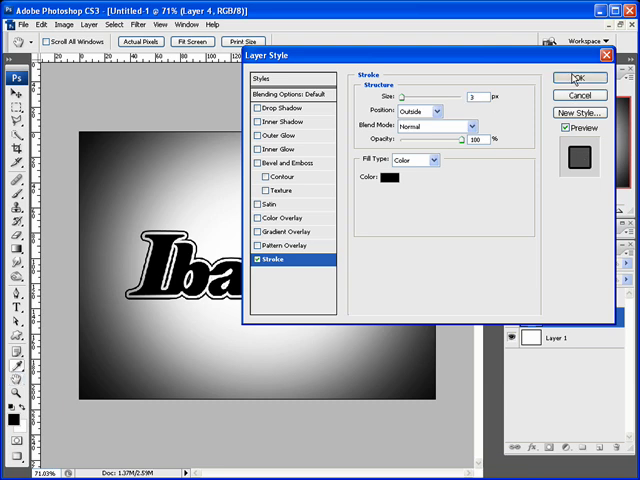
click(568, 80)
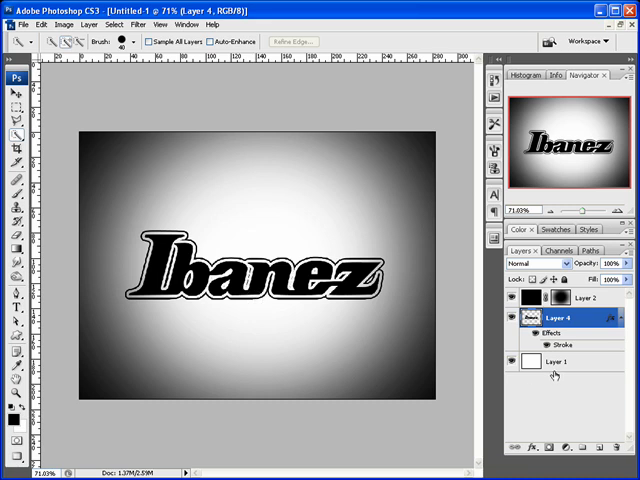
mouse_move(600, 446)
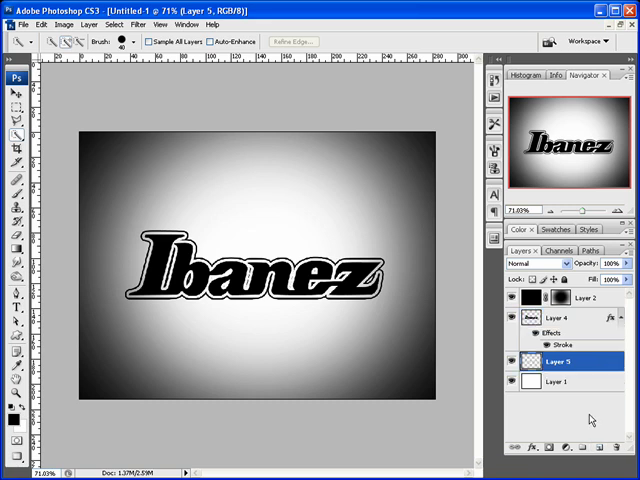
Merge Layer 4 with a new empty layer beneath it so the black stroke becomes pixels.
click(580, 320)
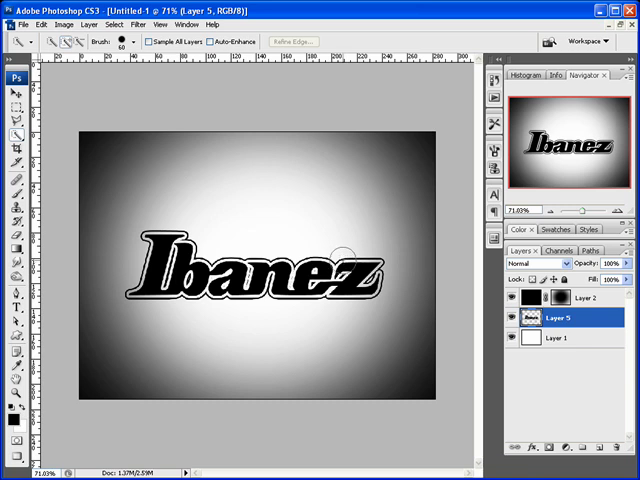
mouse_move(420, 340)
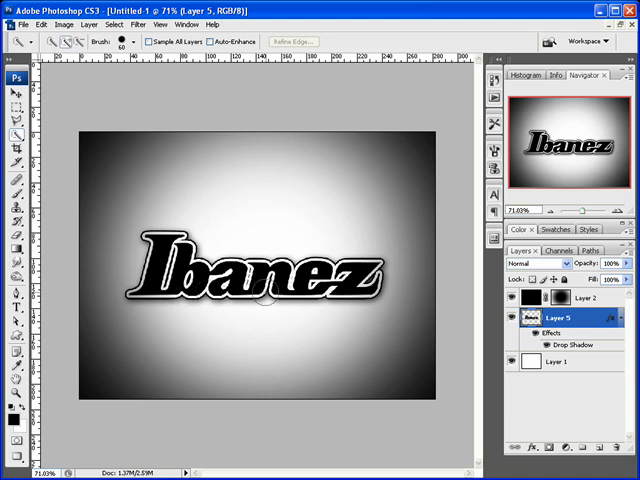
mouse_move(432, 298)
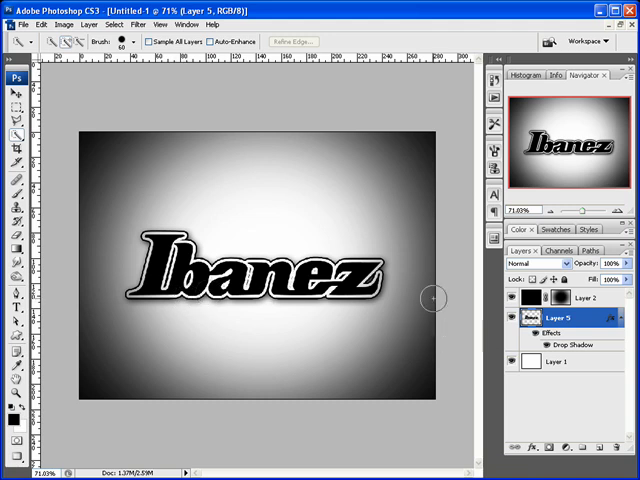